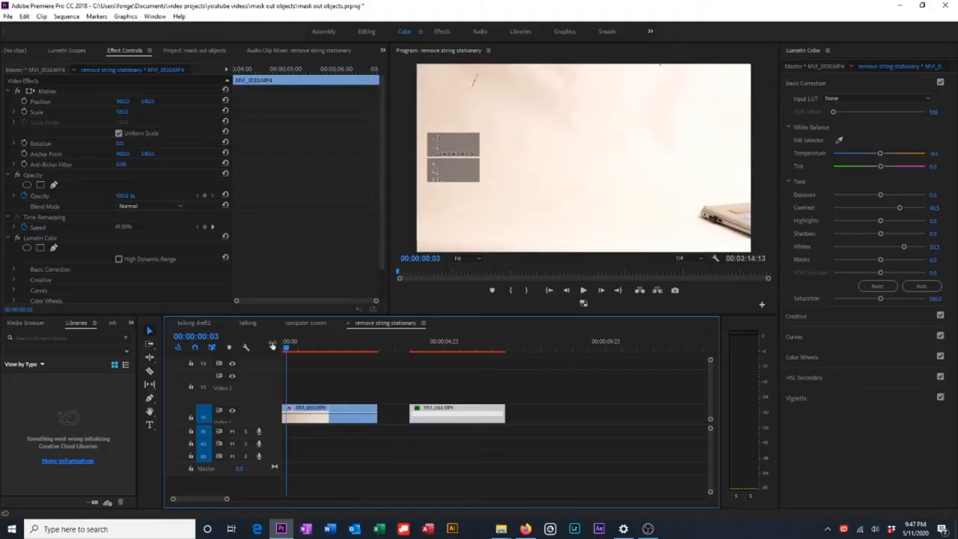
Scrub to a later frame and set the Program Monitor zoom to 25%
click(323, 350)
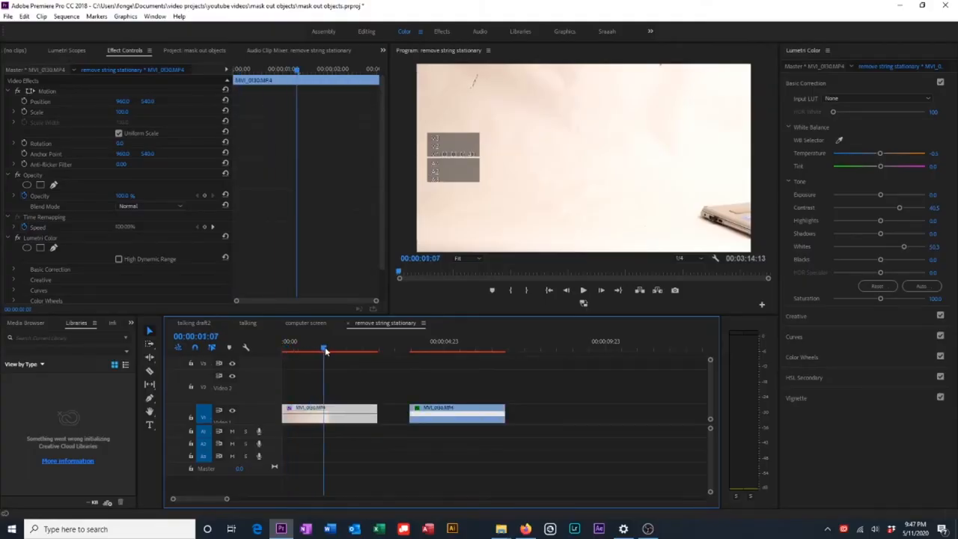
click(436, 350)
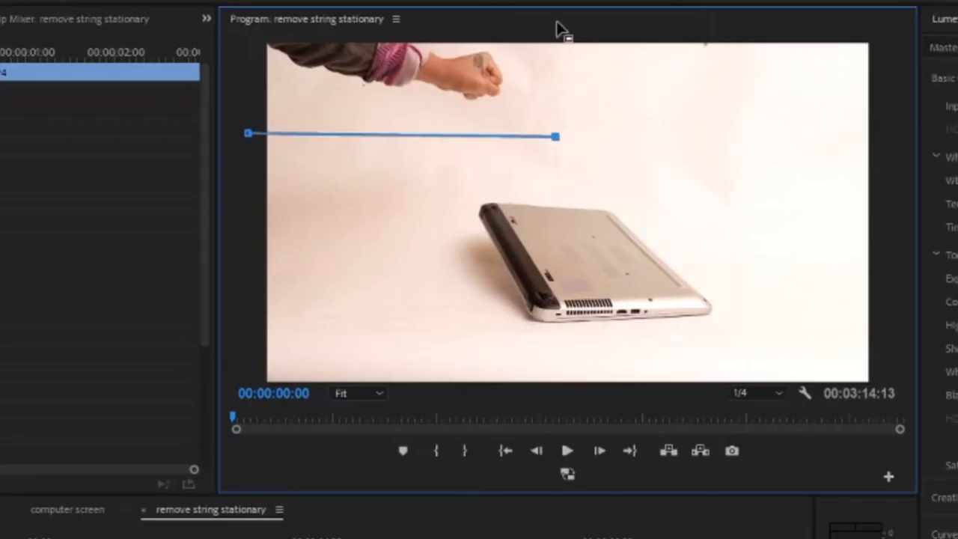
click(358, 392)
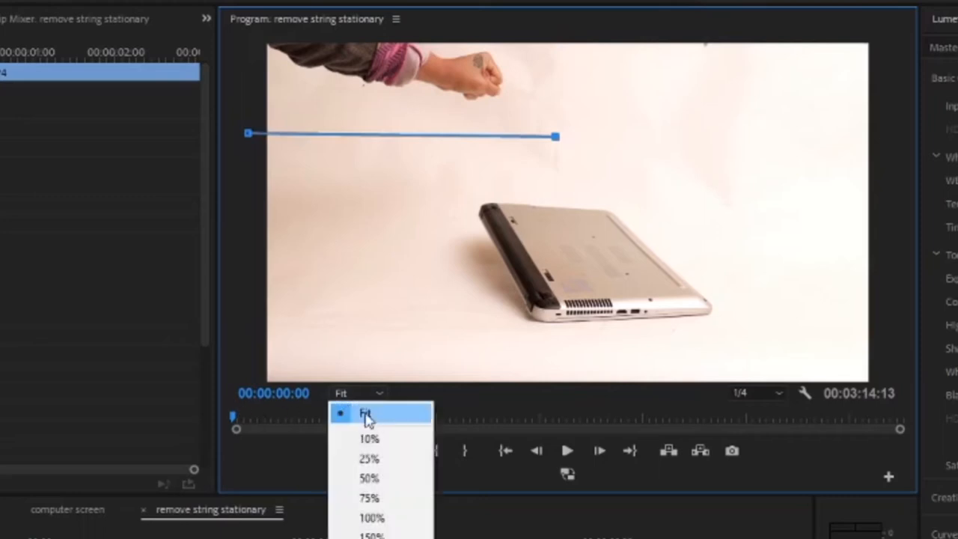
click(368, 458)
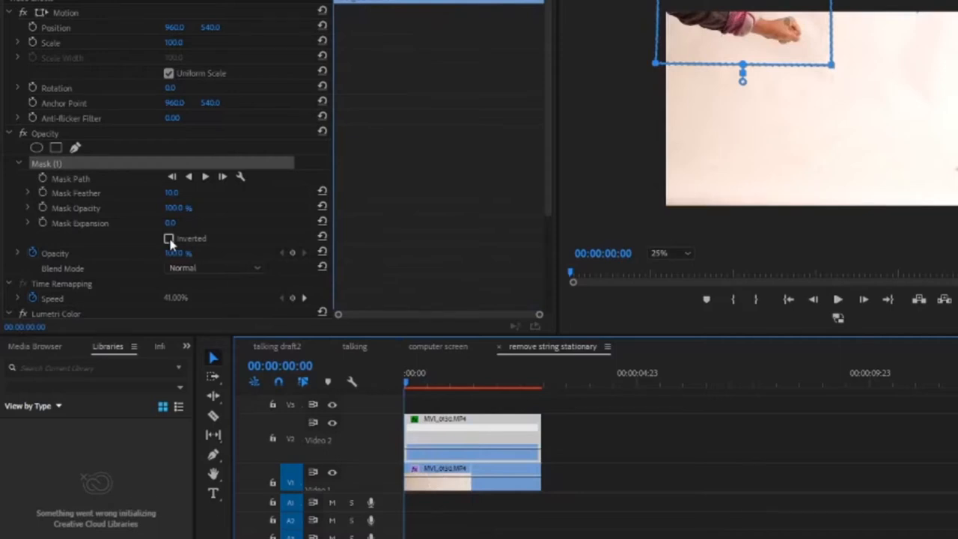
Invert the top clip's Opacity mask so the hand disappears and play back to review
click(169, 238)
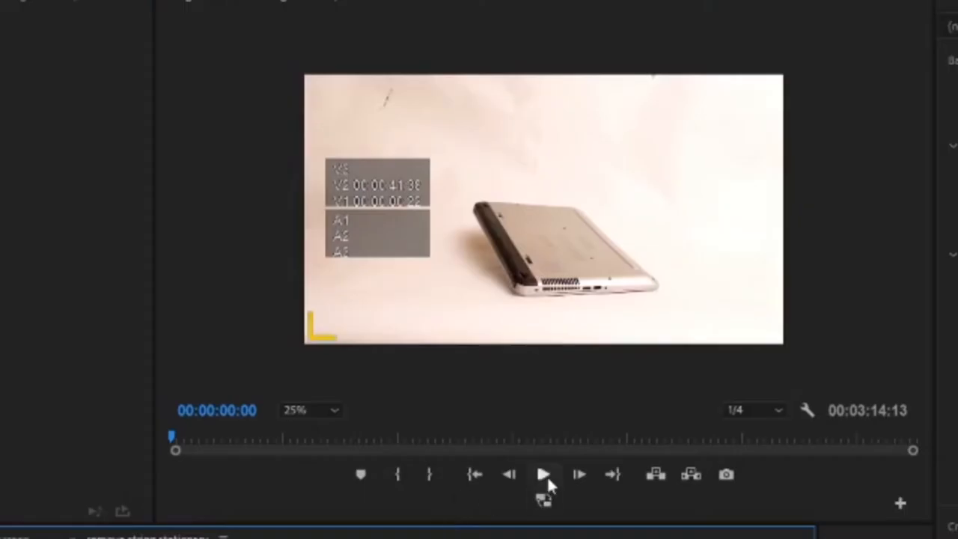
click(542, 473)
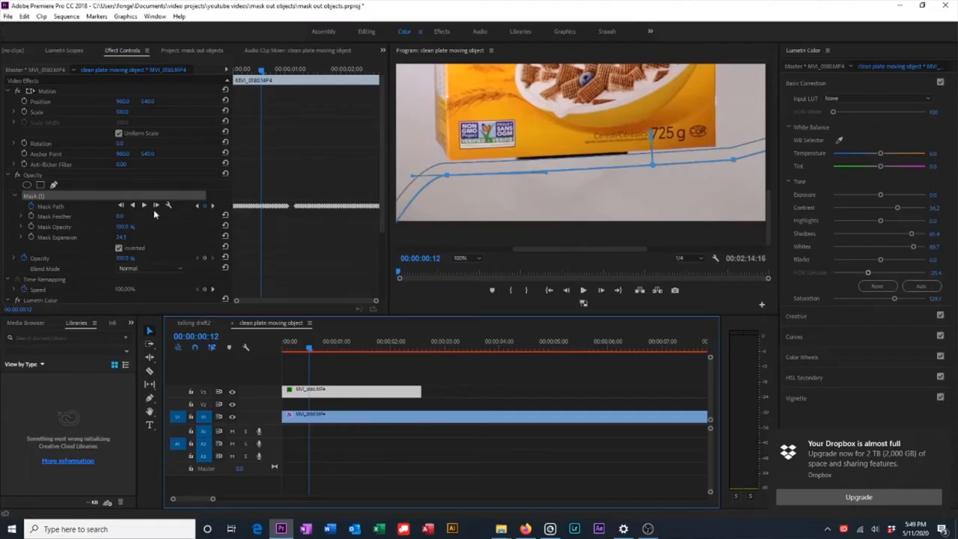
Track the inverted cereal-box mask forward through the clip
click(155, 204)
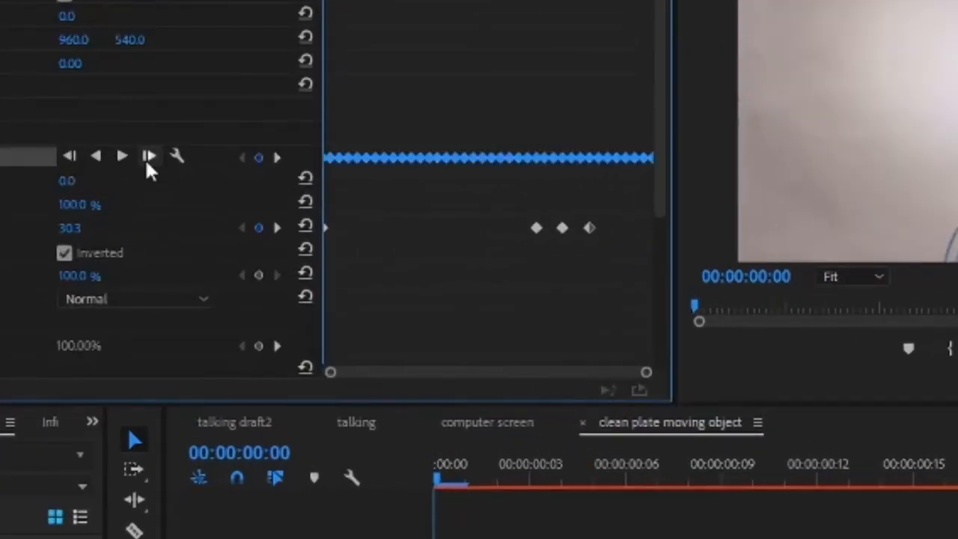
Step the mask tracking one frame and adjust the Mask Expansion value
click(149, 155)
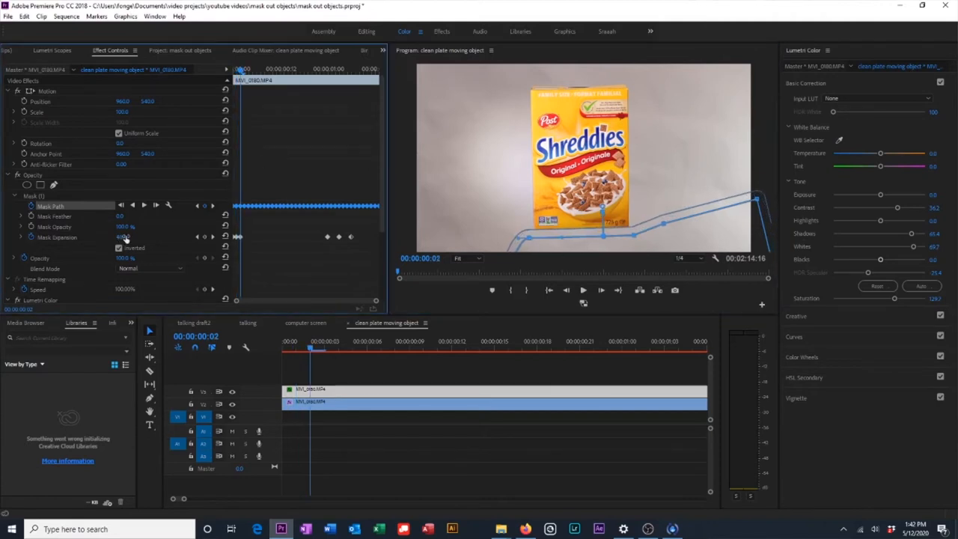
drag(121, 237, 150, 237)
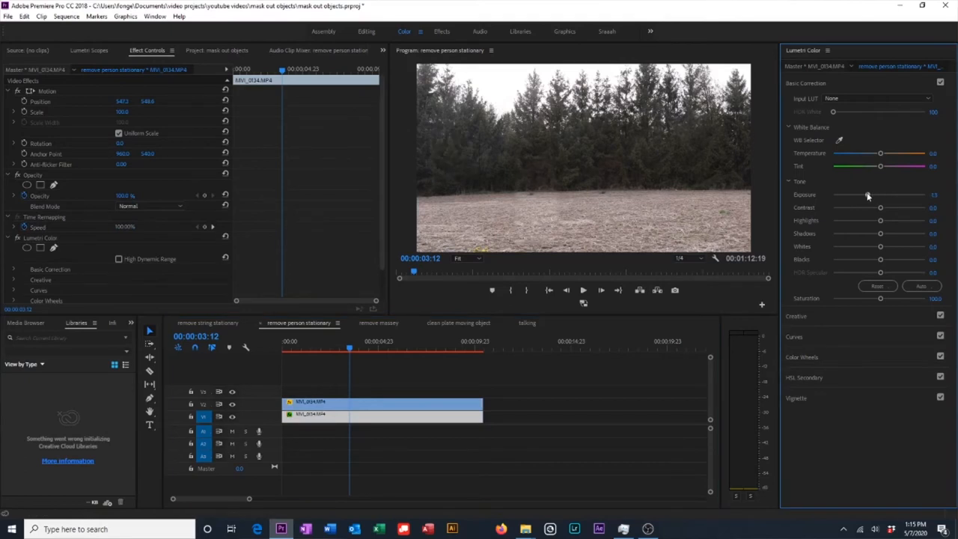
Adjust the Lumetri Exposure of the empty field clip
drag(886, 195, 880, 194)
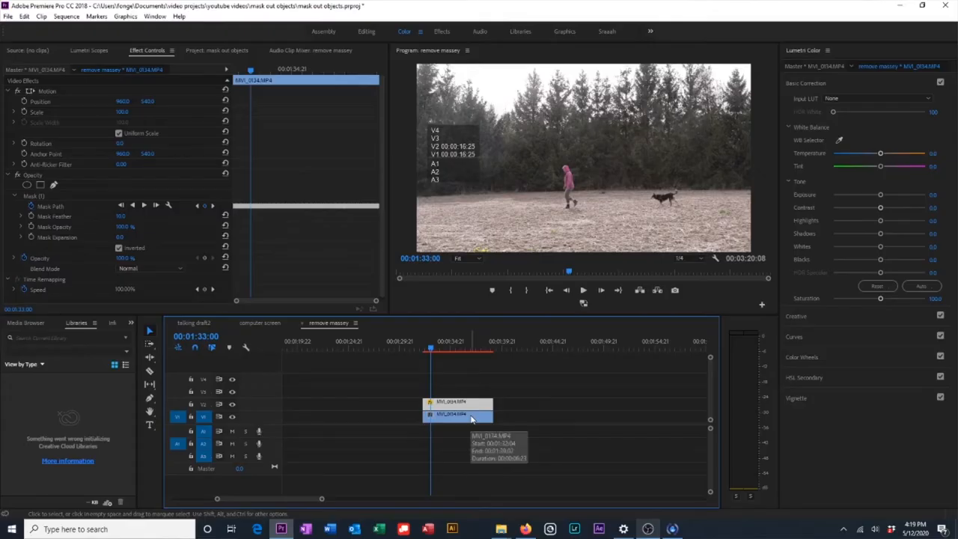
Add a Frame Hold to the V1 field clip to freeze it as a clean plate
right_click(470, 416)
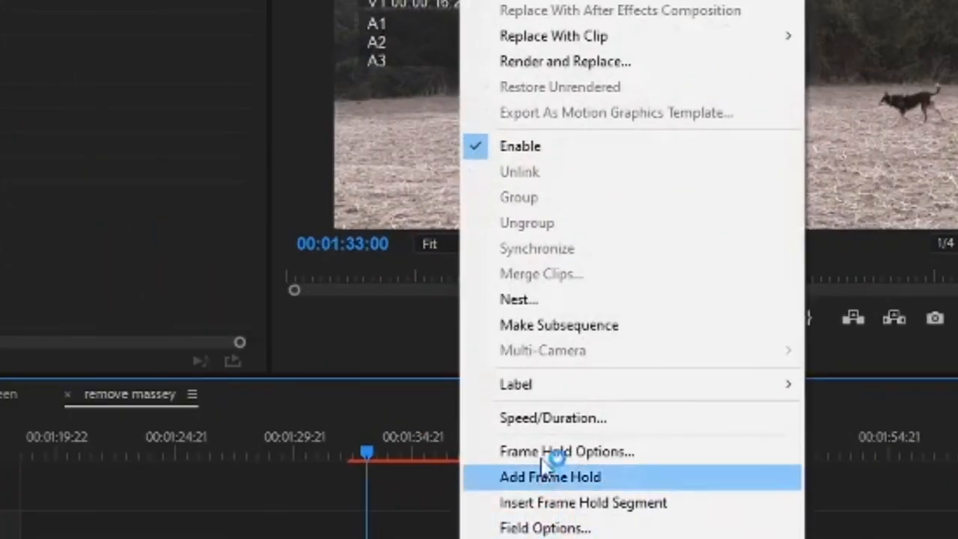
click(546, 417)
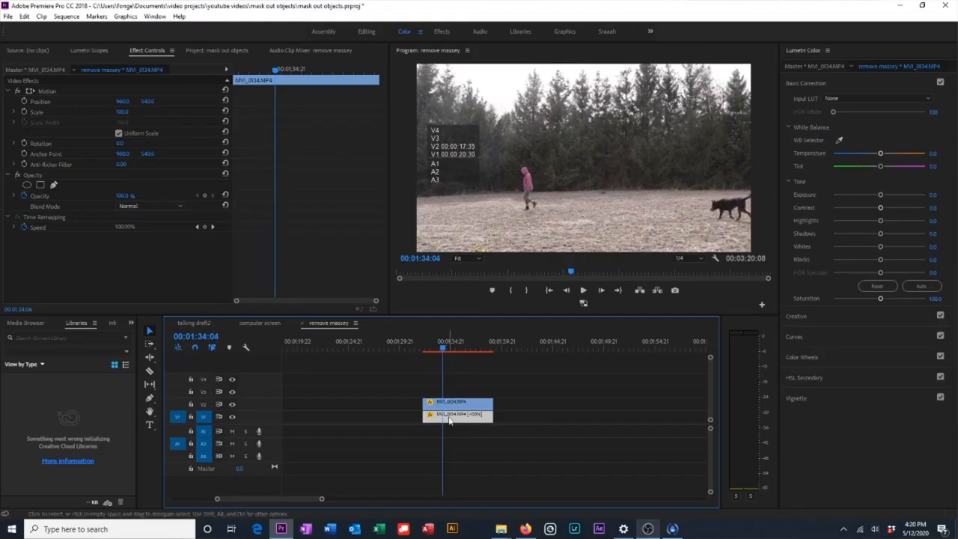
Reposition the frame-hold clip on V1 beneath the walking-person clips
click(476, 347)
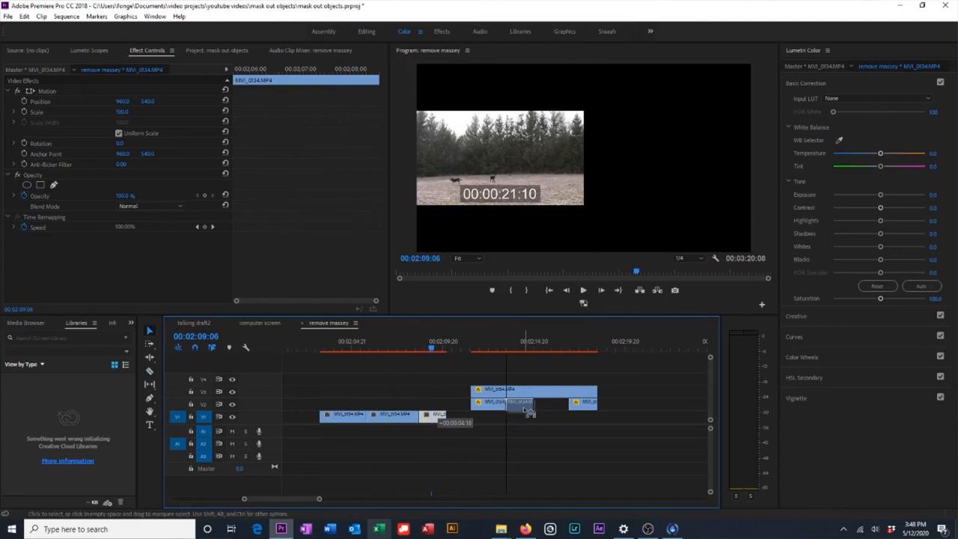
click(508, 350)
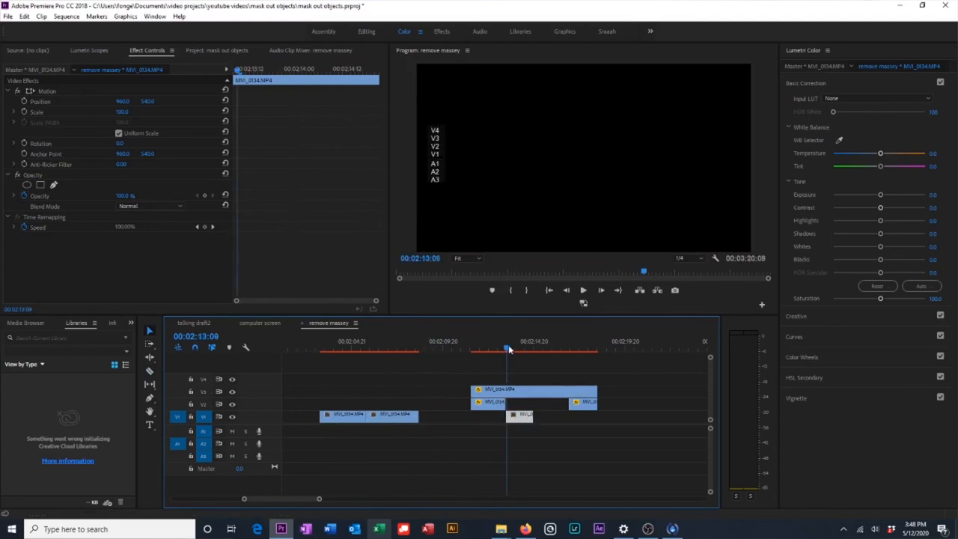